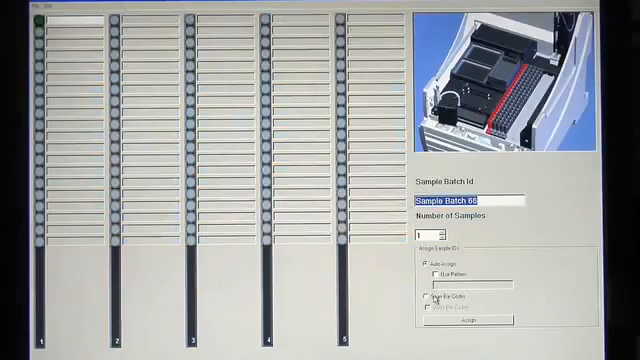
Step: Open the assay selection list for the three-rack sample batch via Add Assay
click(429, 291)
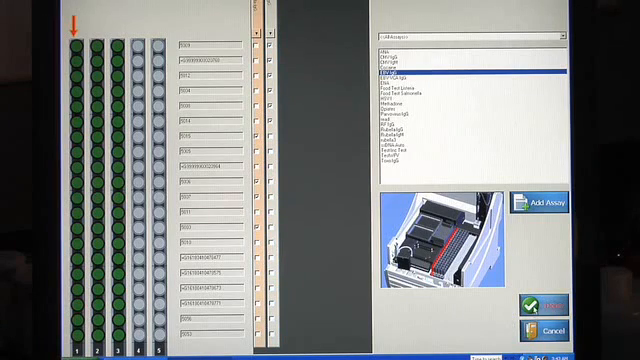
Step: Accept the sample batch to reach the Load Consumables prompt for sample diluent
click(537, 305)
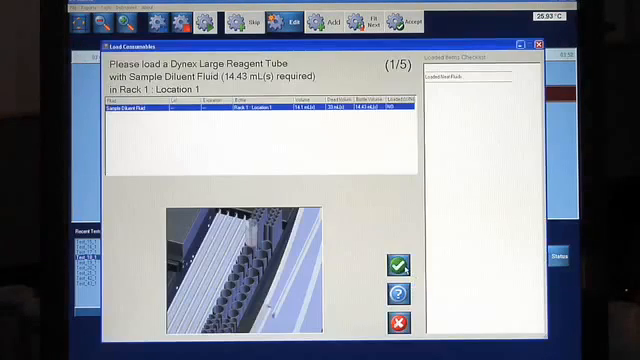
Step: Launch the Assay Writer with Assay19 on its title, author and lot data page
click(401, 267)
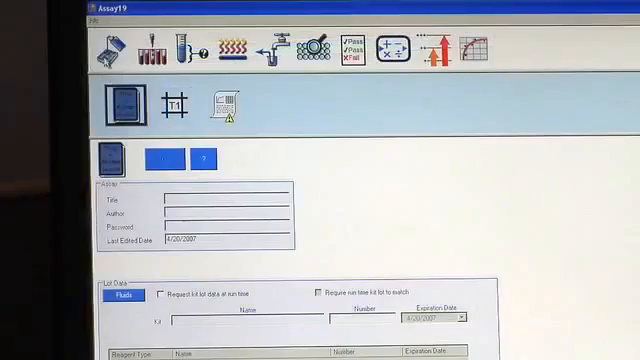
Step: Open Assay24 from the Assay Writer's File menu
click(214, 103)
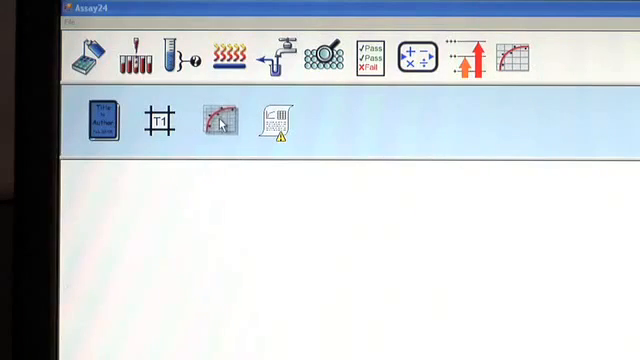
Step: Choose Polygon on the Fit Type tab of Assay24's curve-fit settings
click(217, 118)
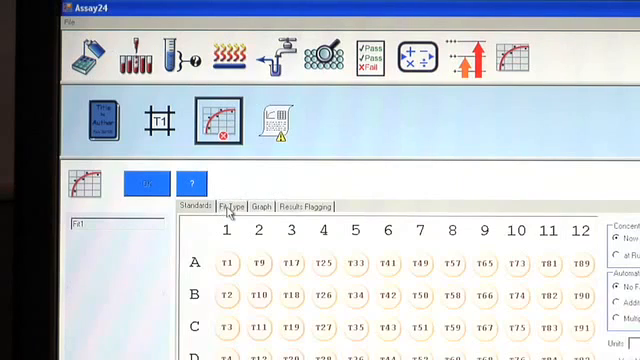
click(228, 206)
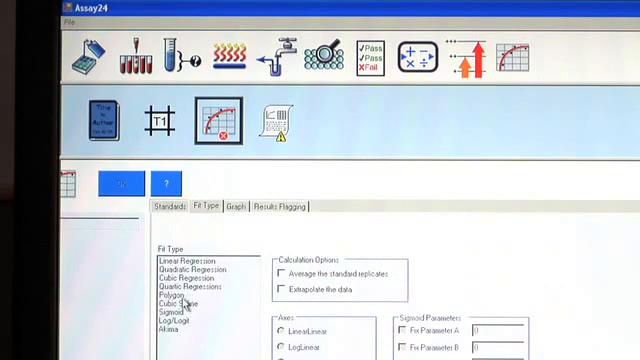
click(170, 296)
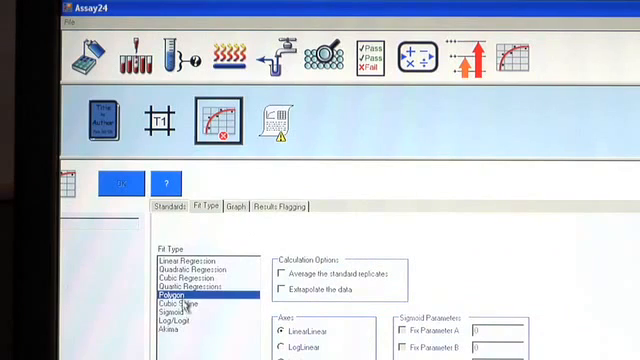